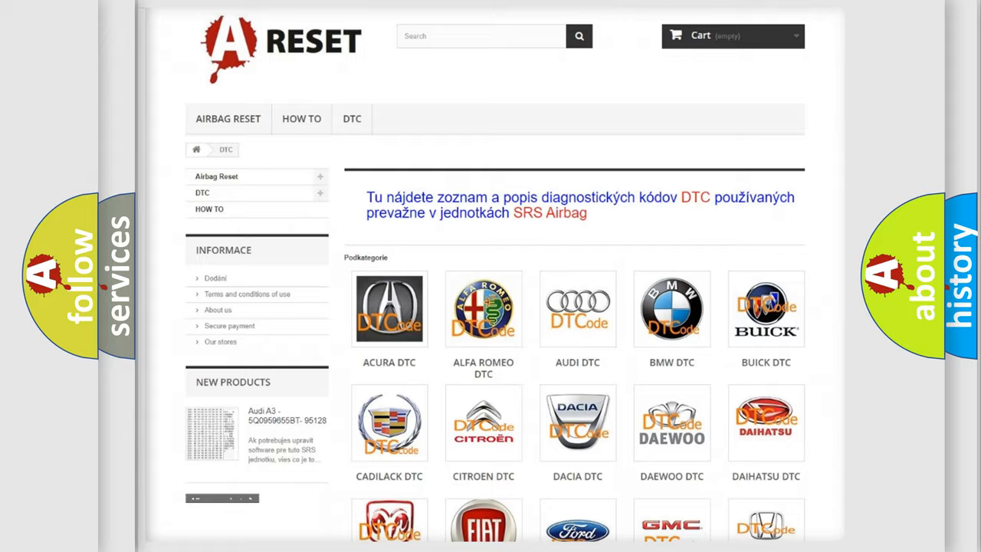
Open Dodge DTC from the brand grid and scroll through its diagnostic code list
scroll("down", 3)
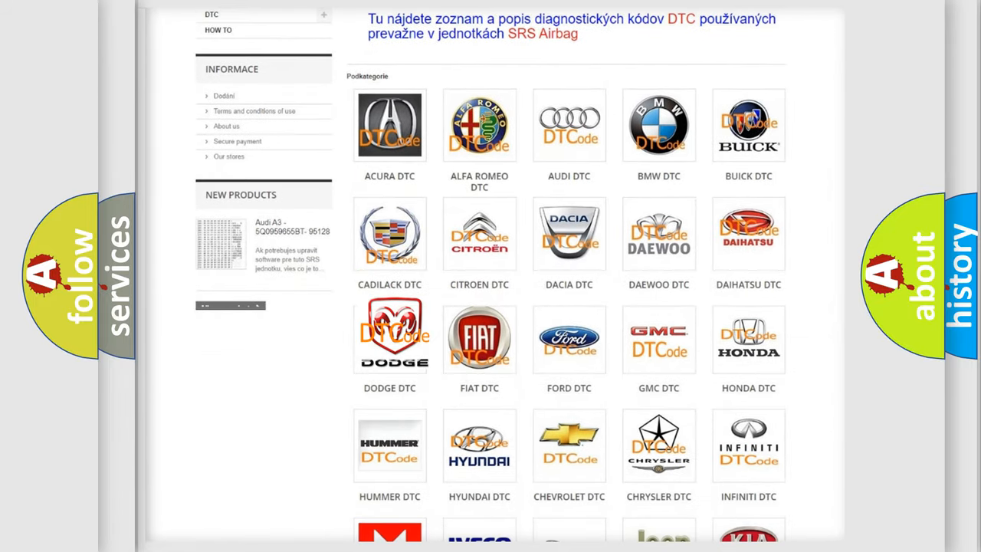
left_click(389, 335)
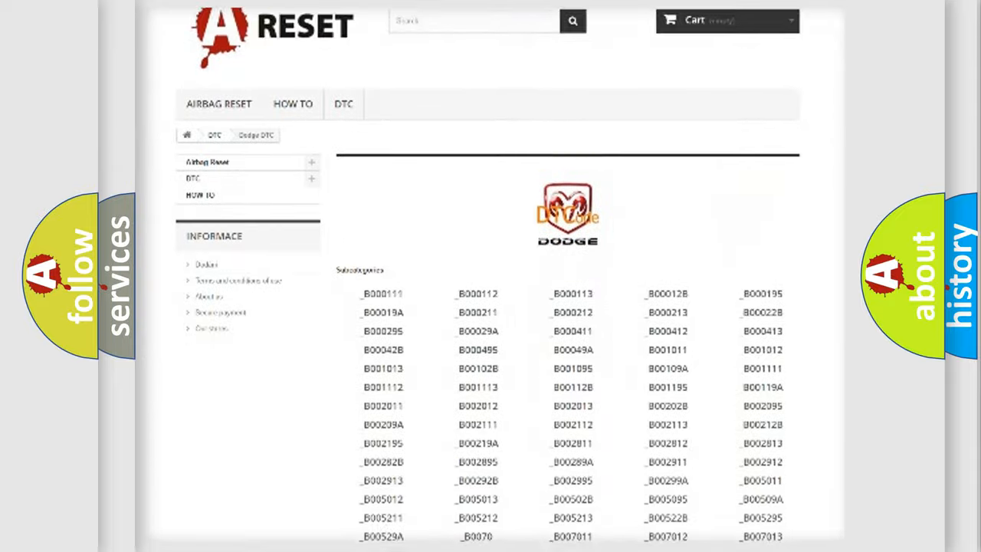
scroll("down", 3)
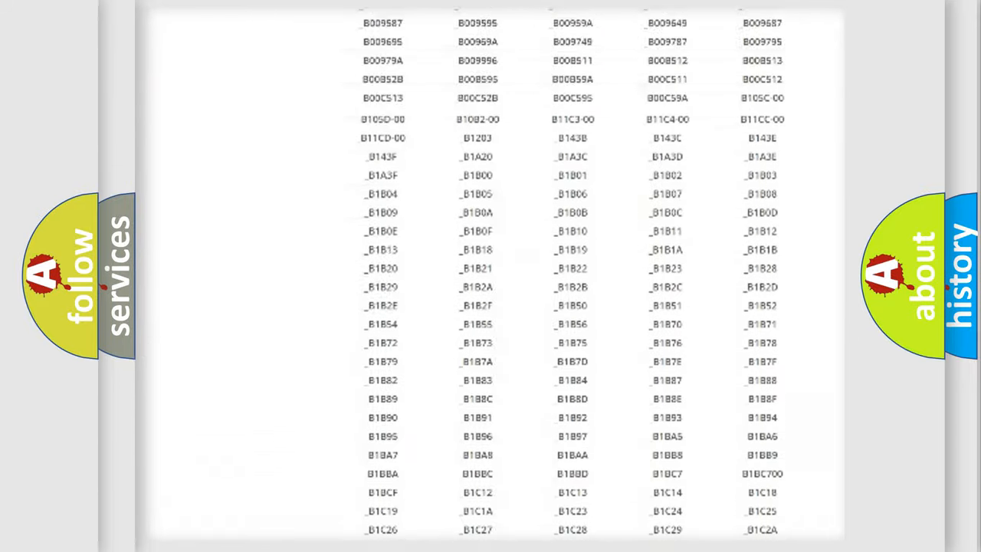
scroll("up", 3)
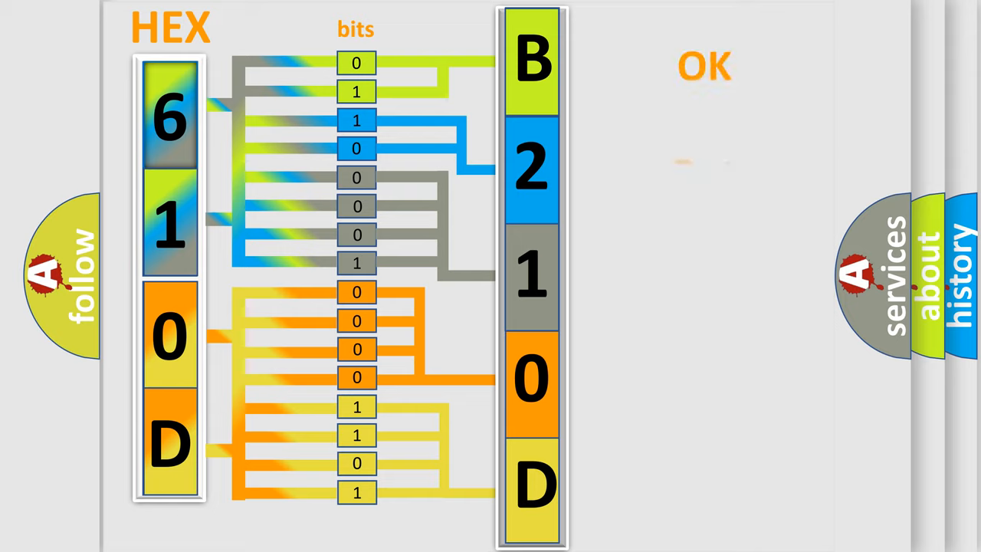
Advance to the slide decoding hex 610D through its bits into B210D, marked OK
left_click(703, 66)
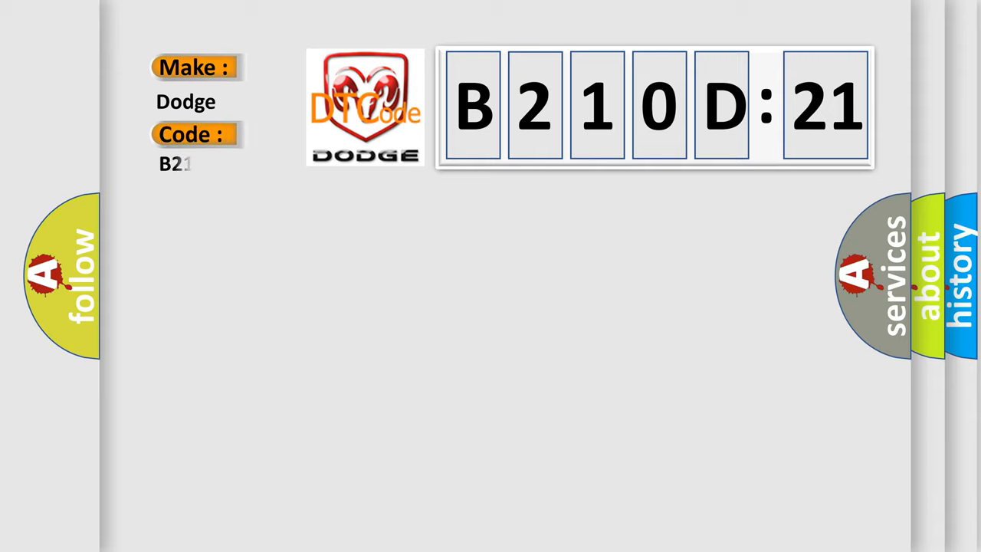
Finish the Code entry by typing '0D21' so it reads B210D21
type("0D21")
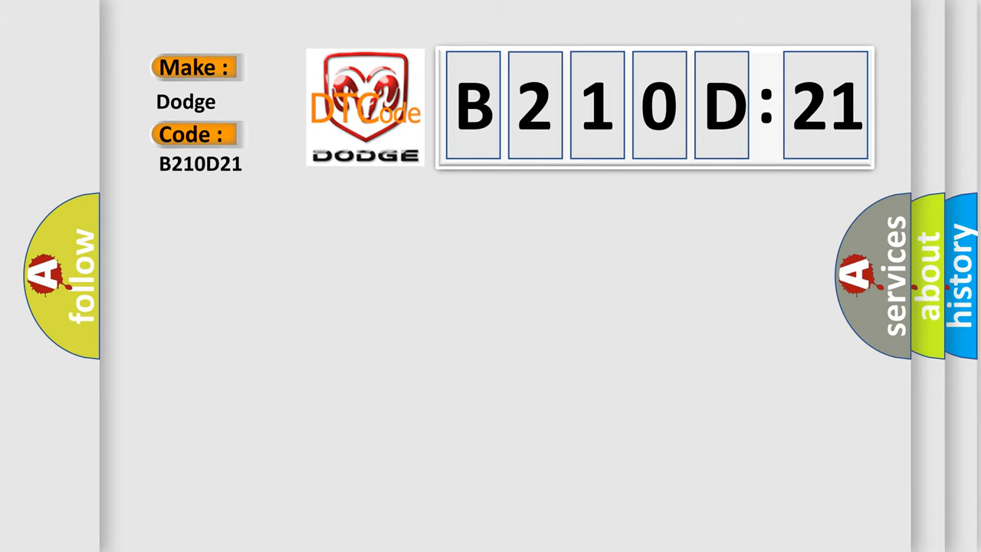